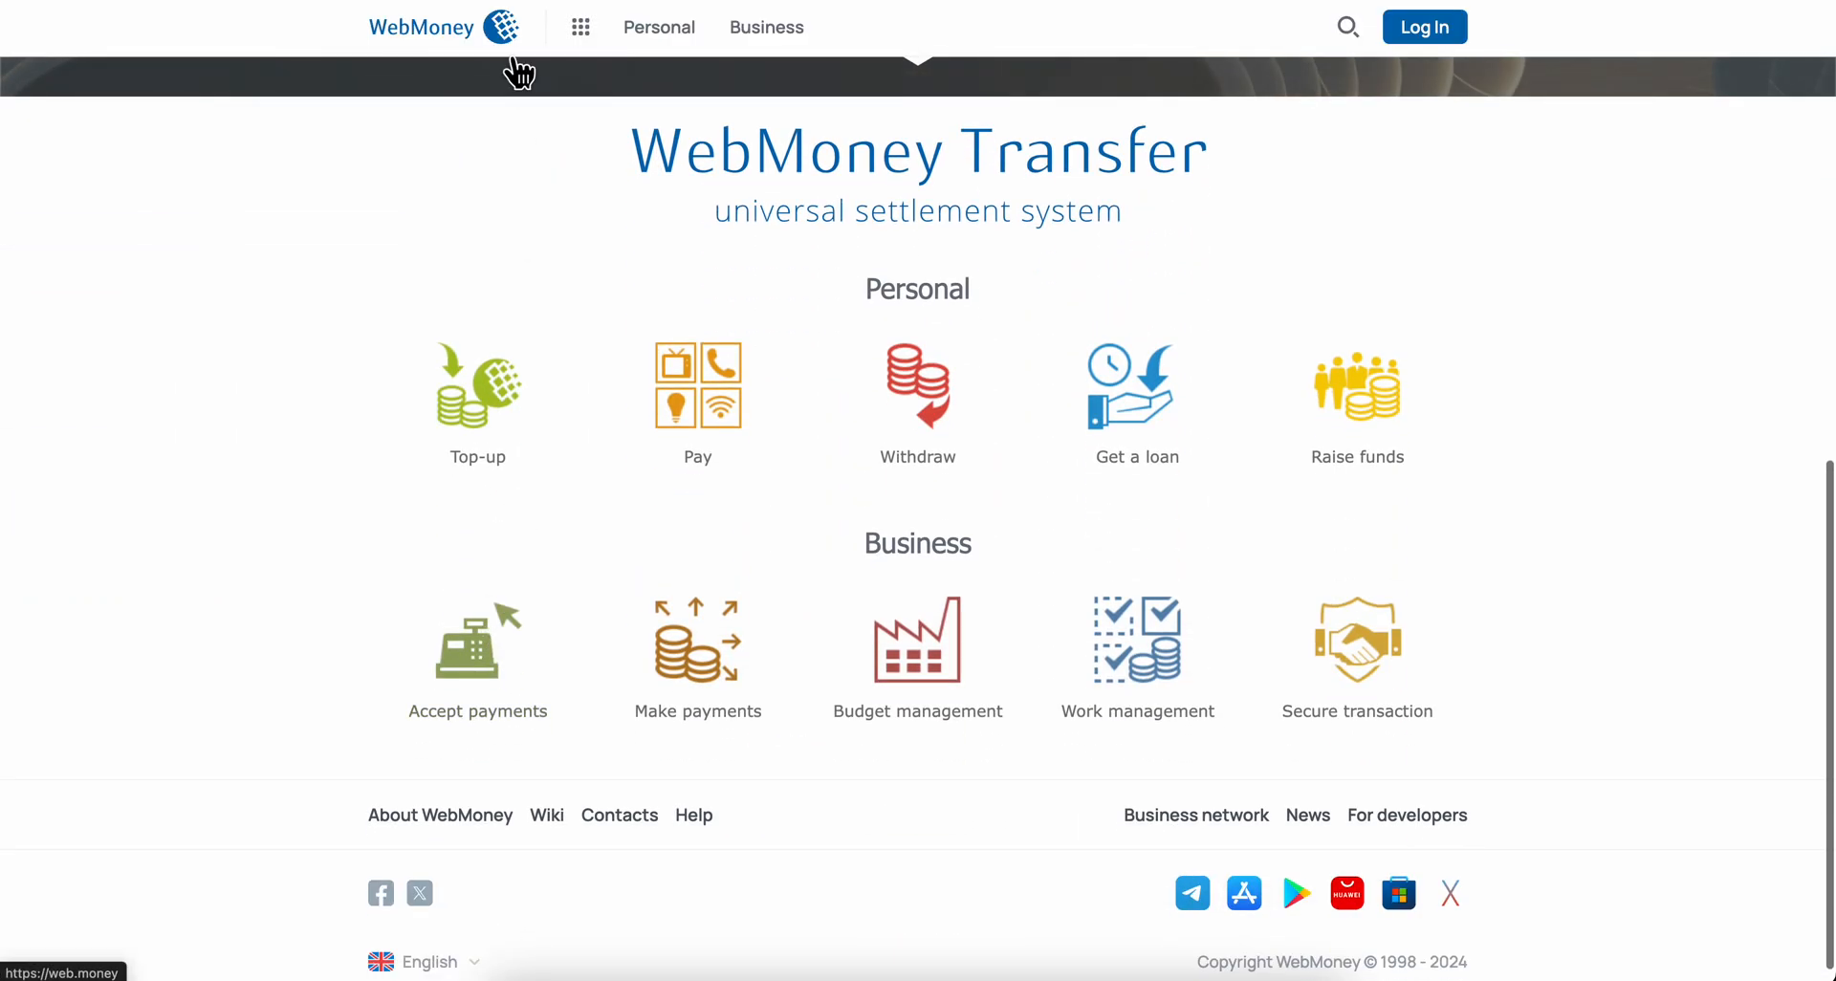
{"action": "mouse_move", "coordinate": [1463, 102]}
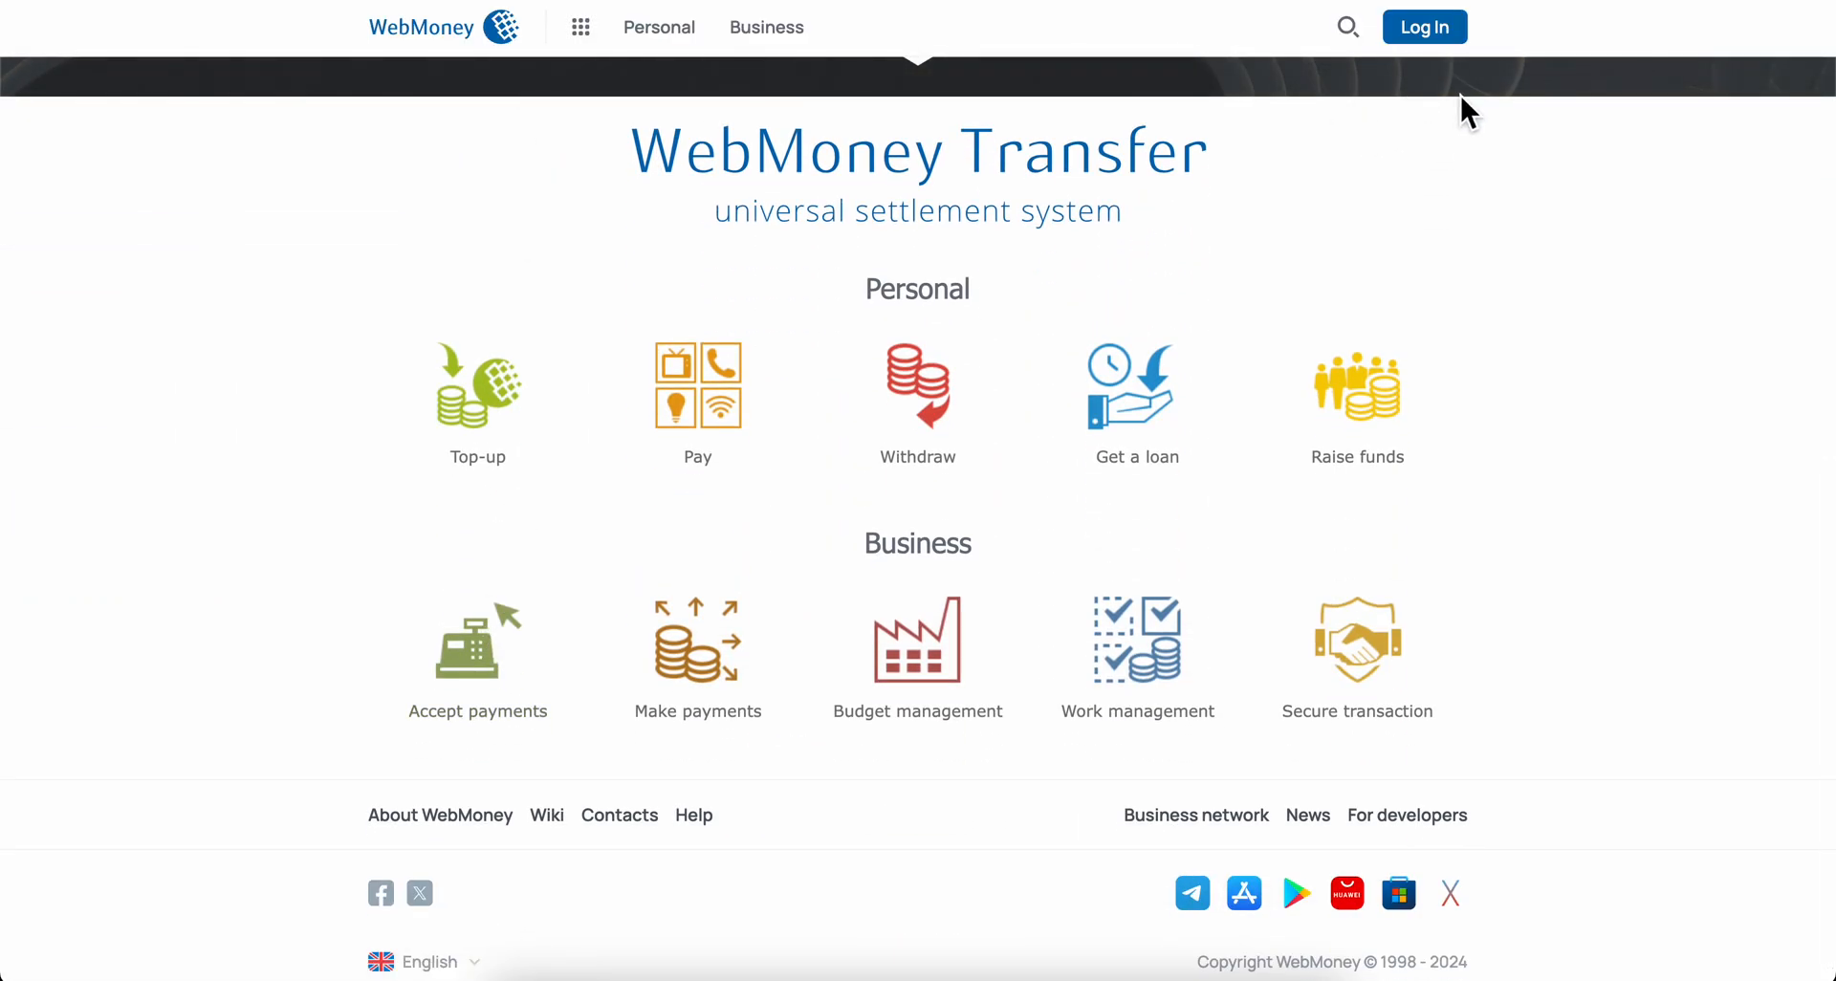
{"action": "mouse_move", "coordinate": [581, 26]}
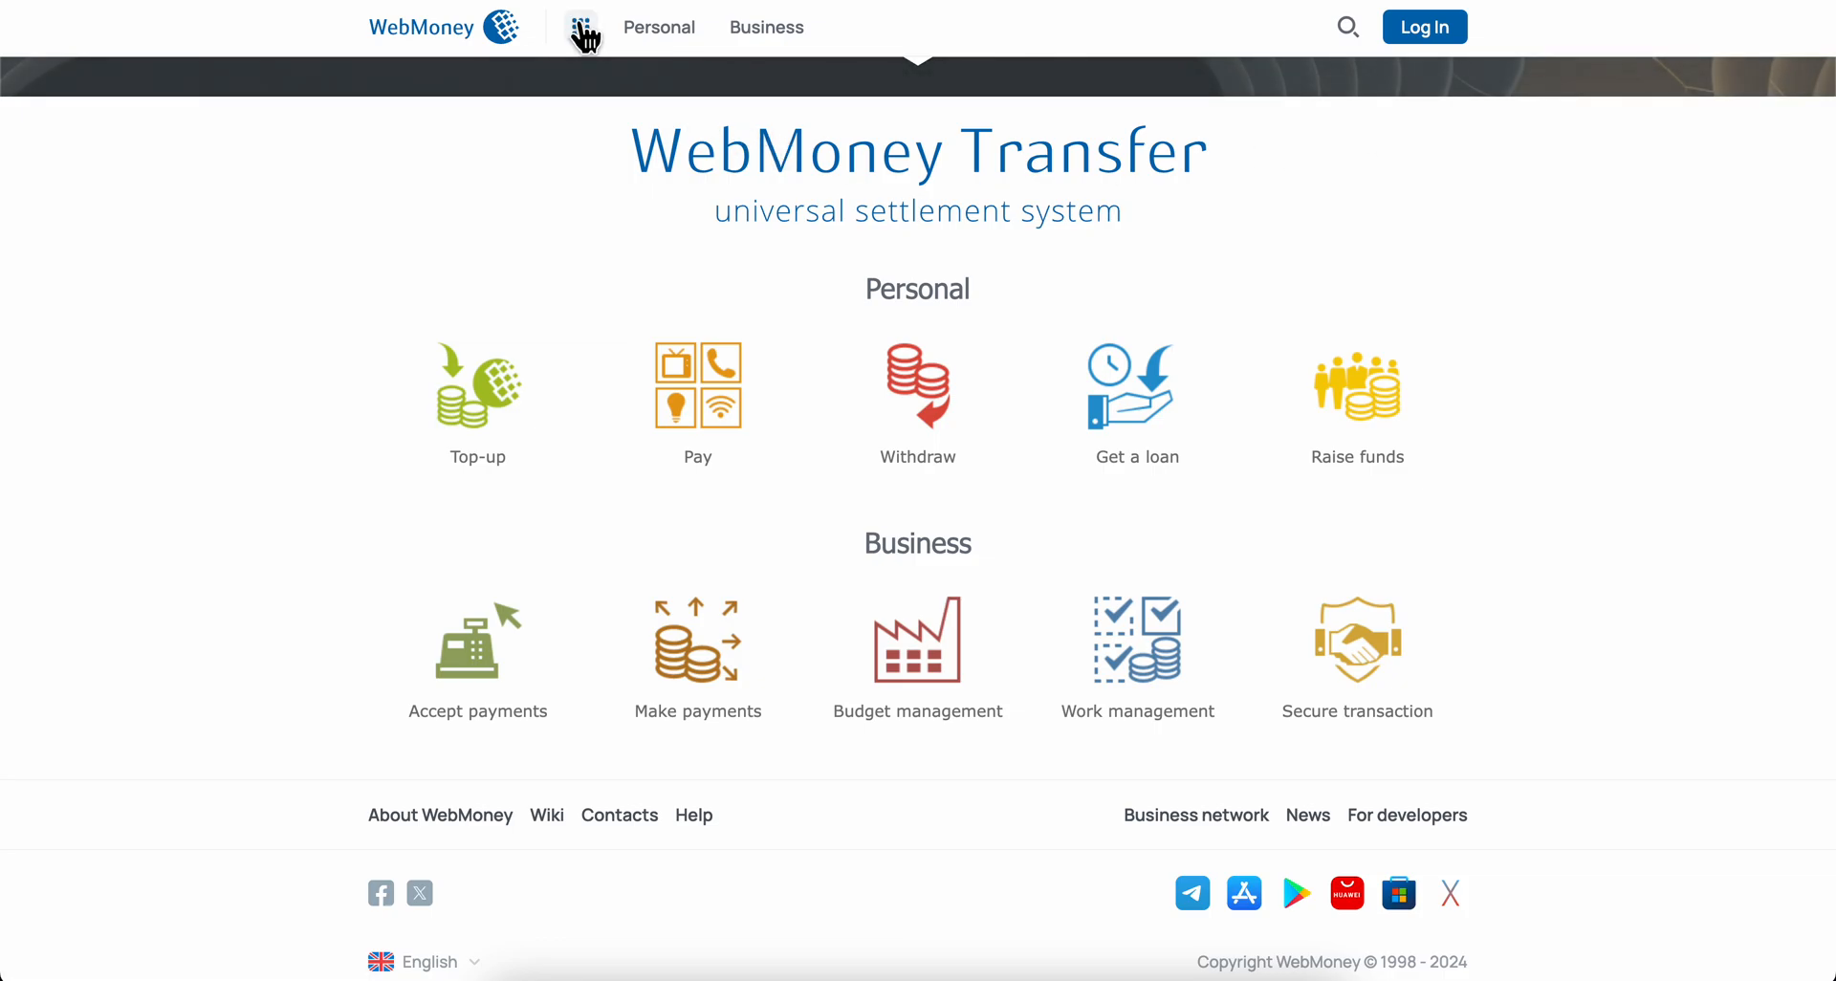
Step: Open WebMoney's USDT (WMT) service page from the Cryptocurrency products list
{"action": "left_click", "coordinate": [584, 27]}
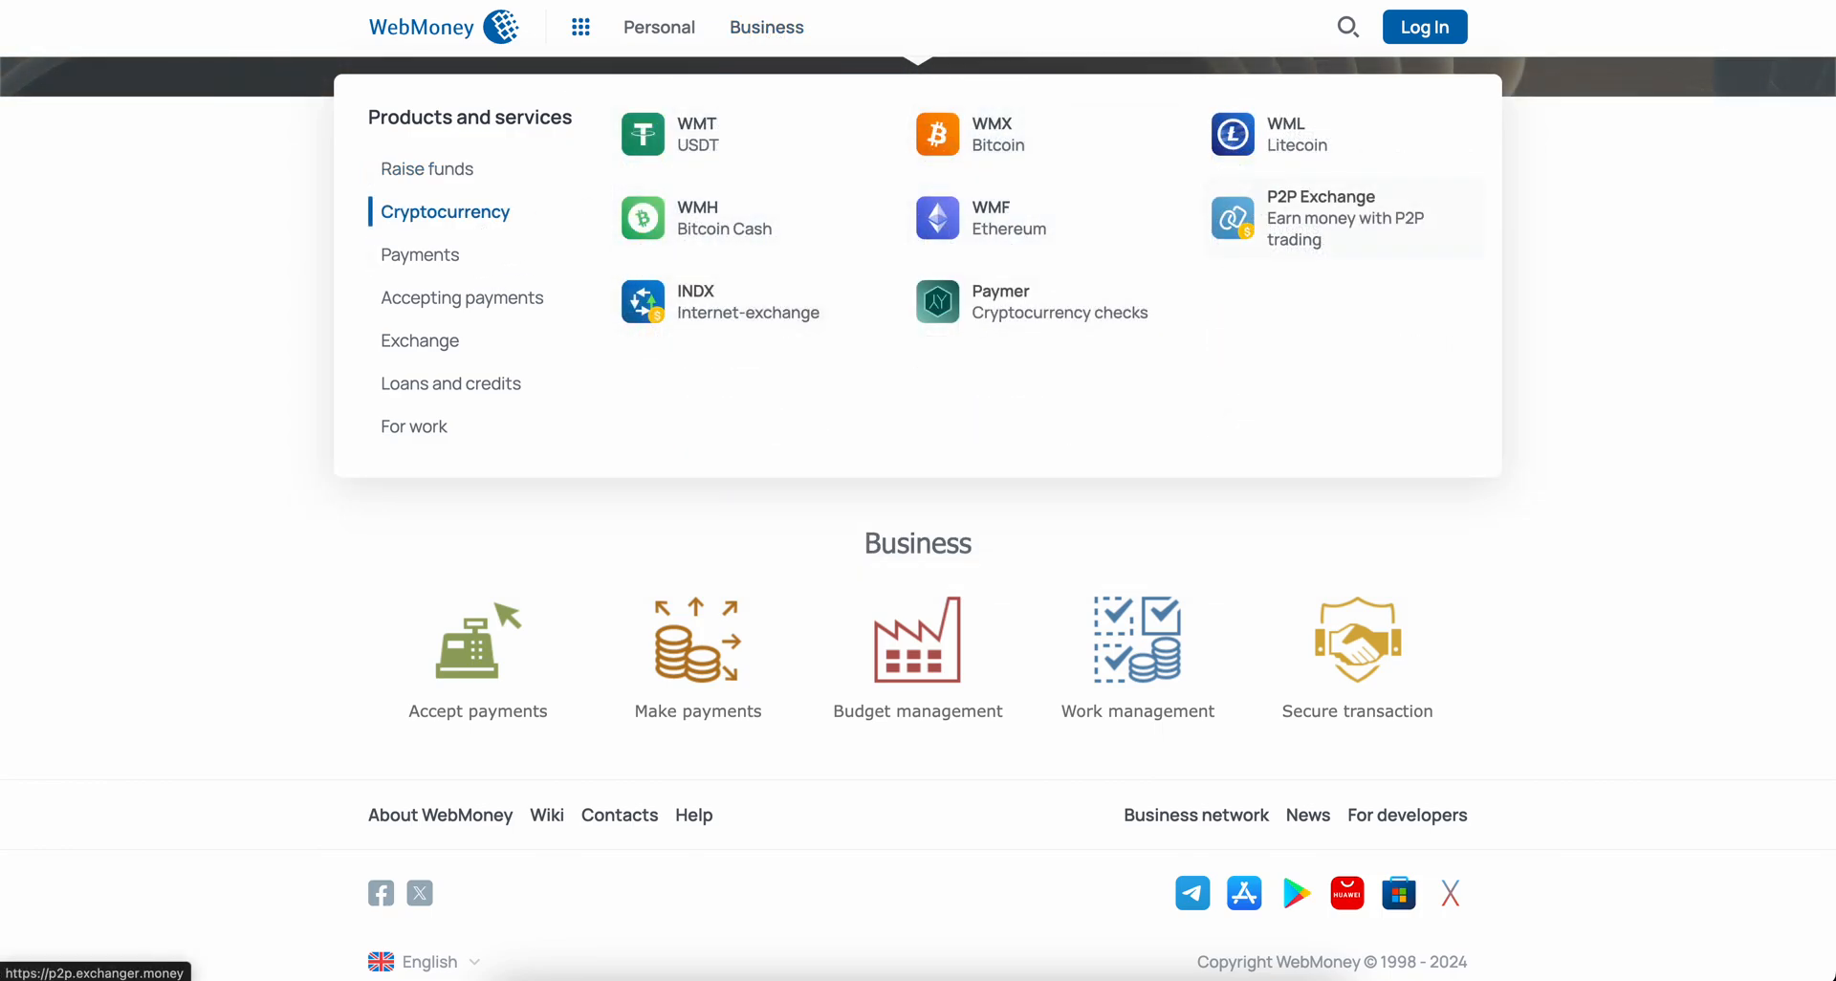
{"action": "mouse_move", "coordinate": [738, 149]}
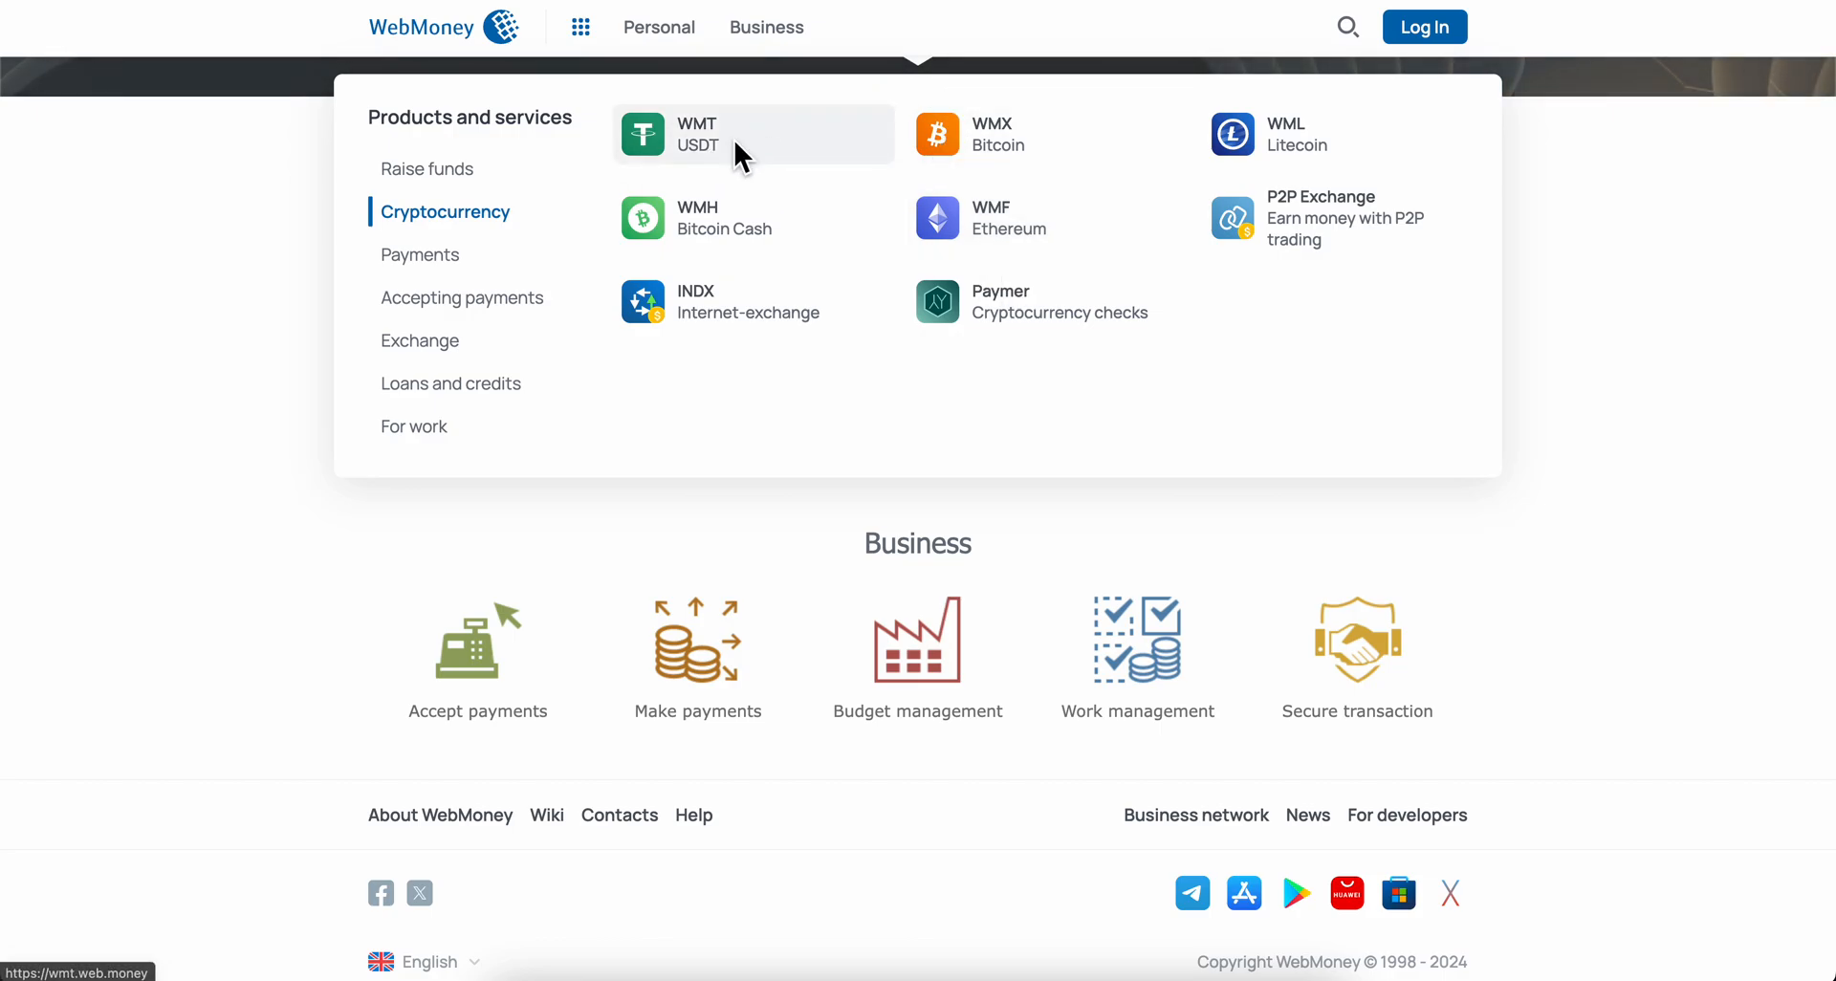
{"action": "left_click", "coordinate": [715, 134]}
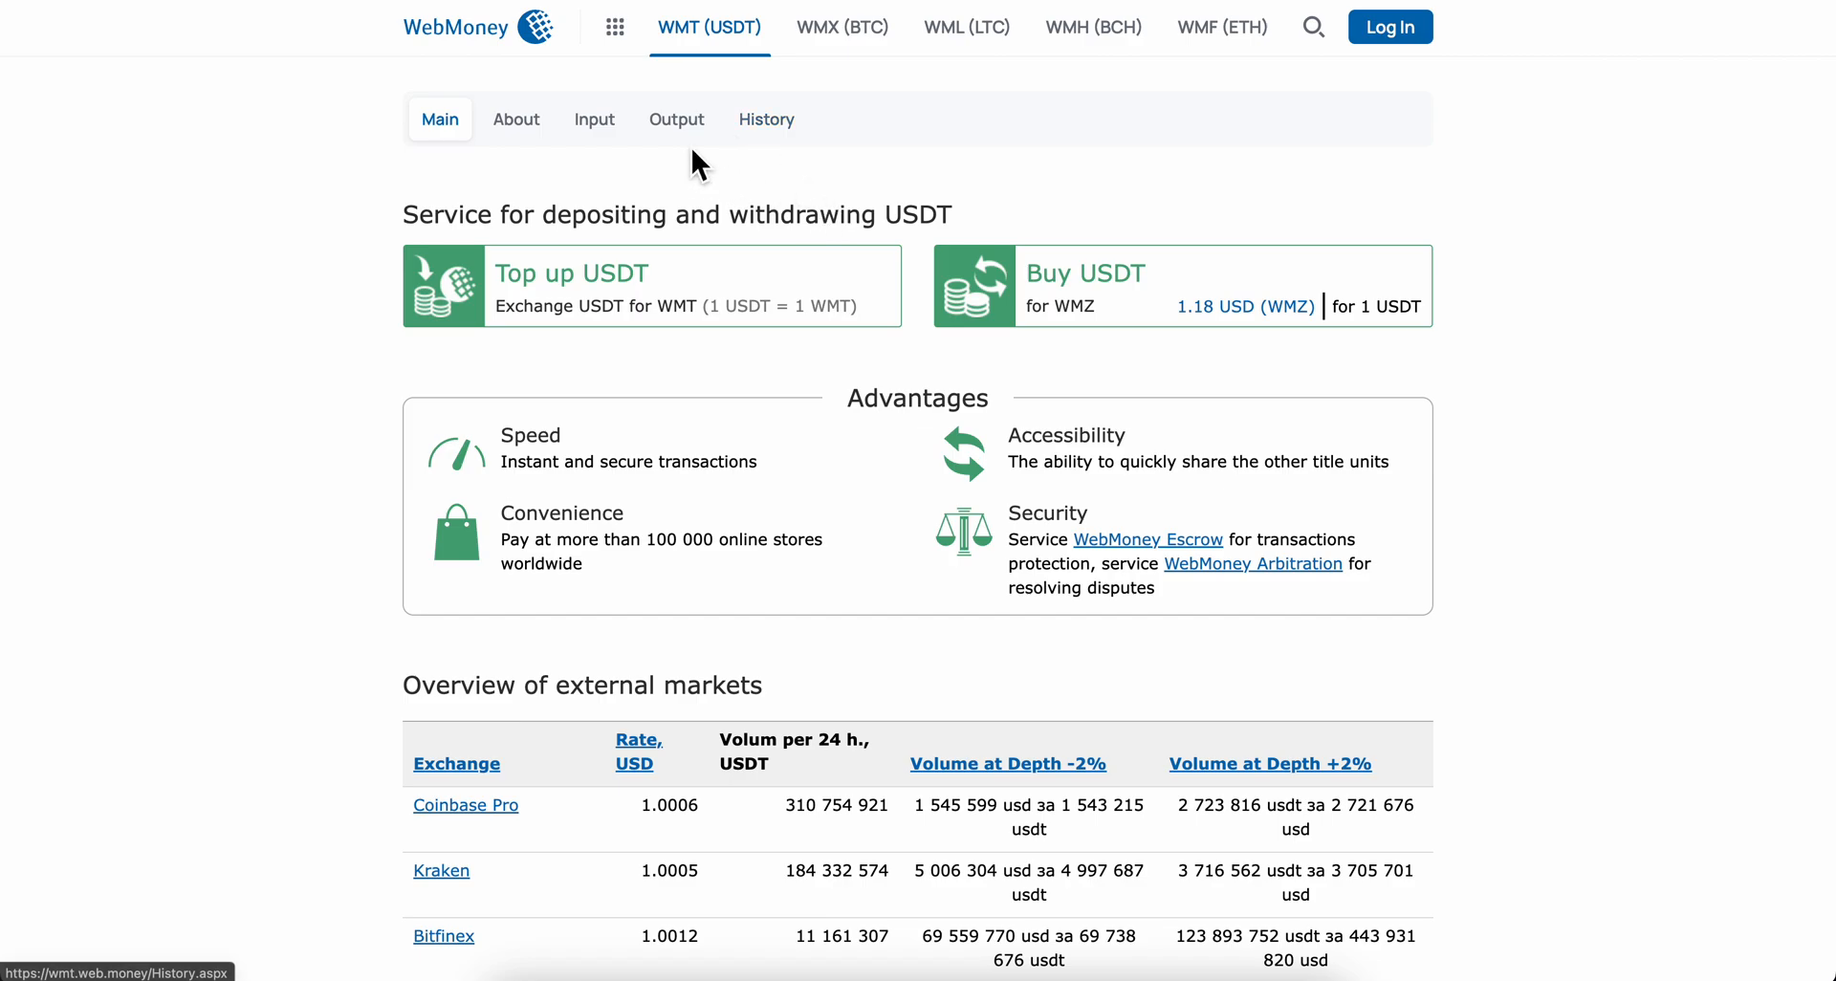
{"action": "mouse_move", "coordinate": [609, 72]}
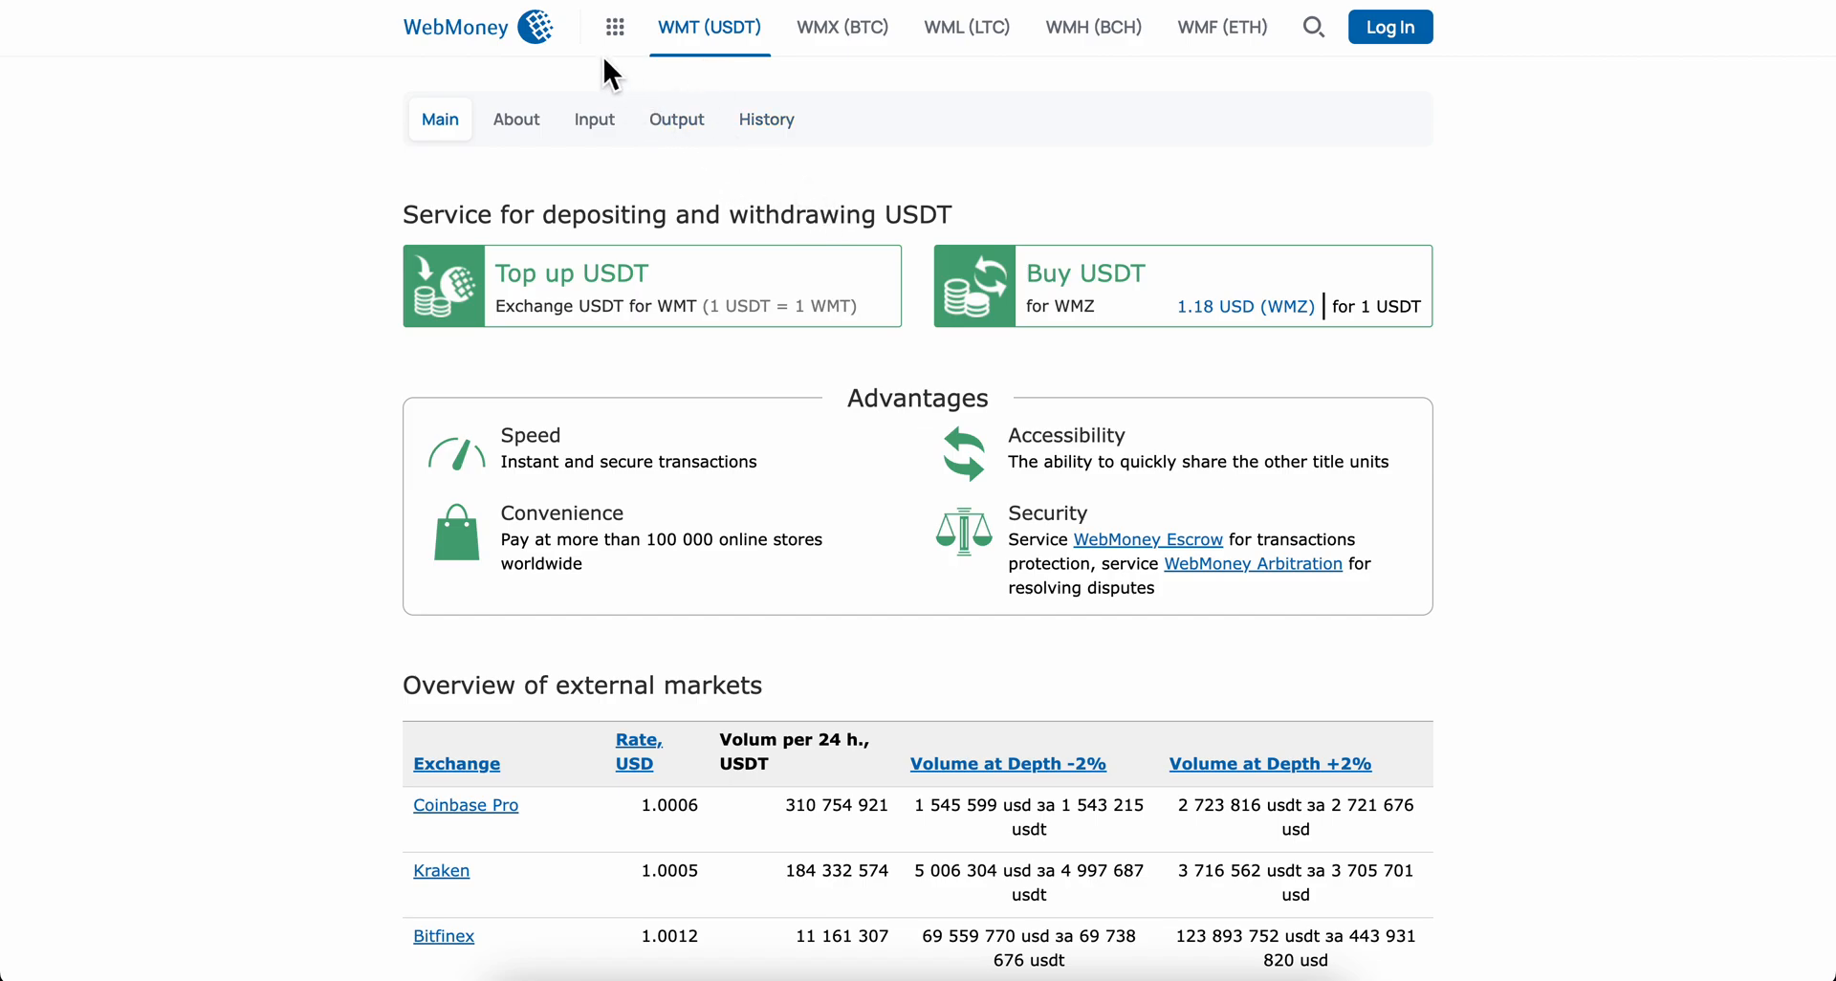
Step: Reopen the products list and show the Cryptocurrency services to reach Bitcoin (WMX)
{"action": "left_click", "coordinate": [614, 26]}
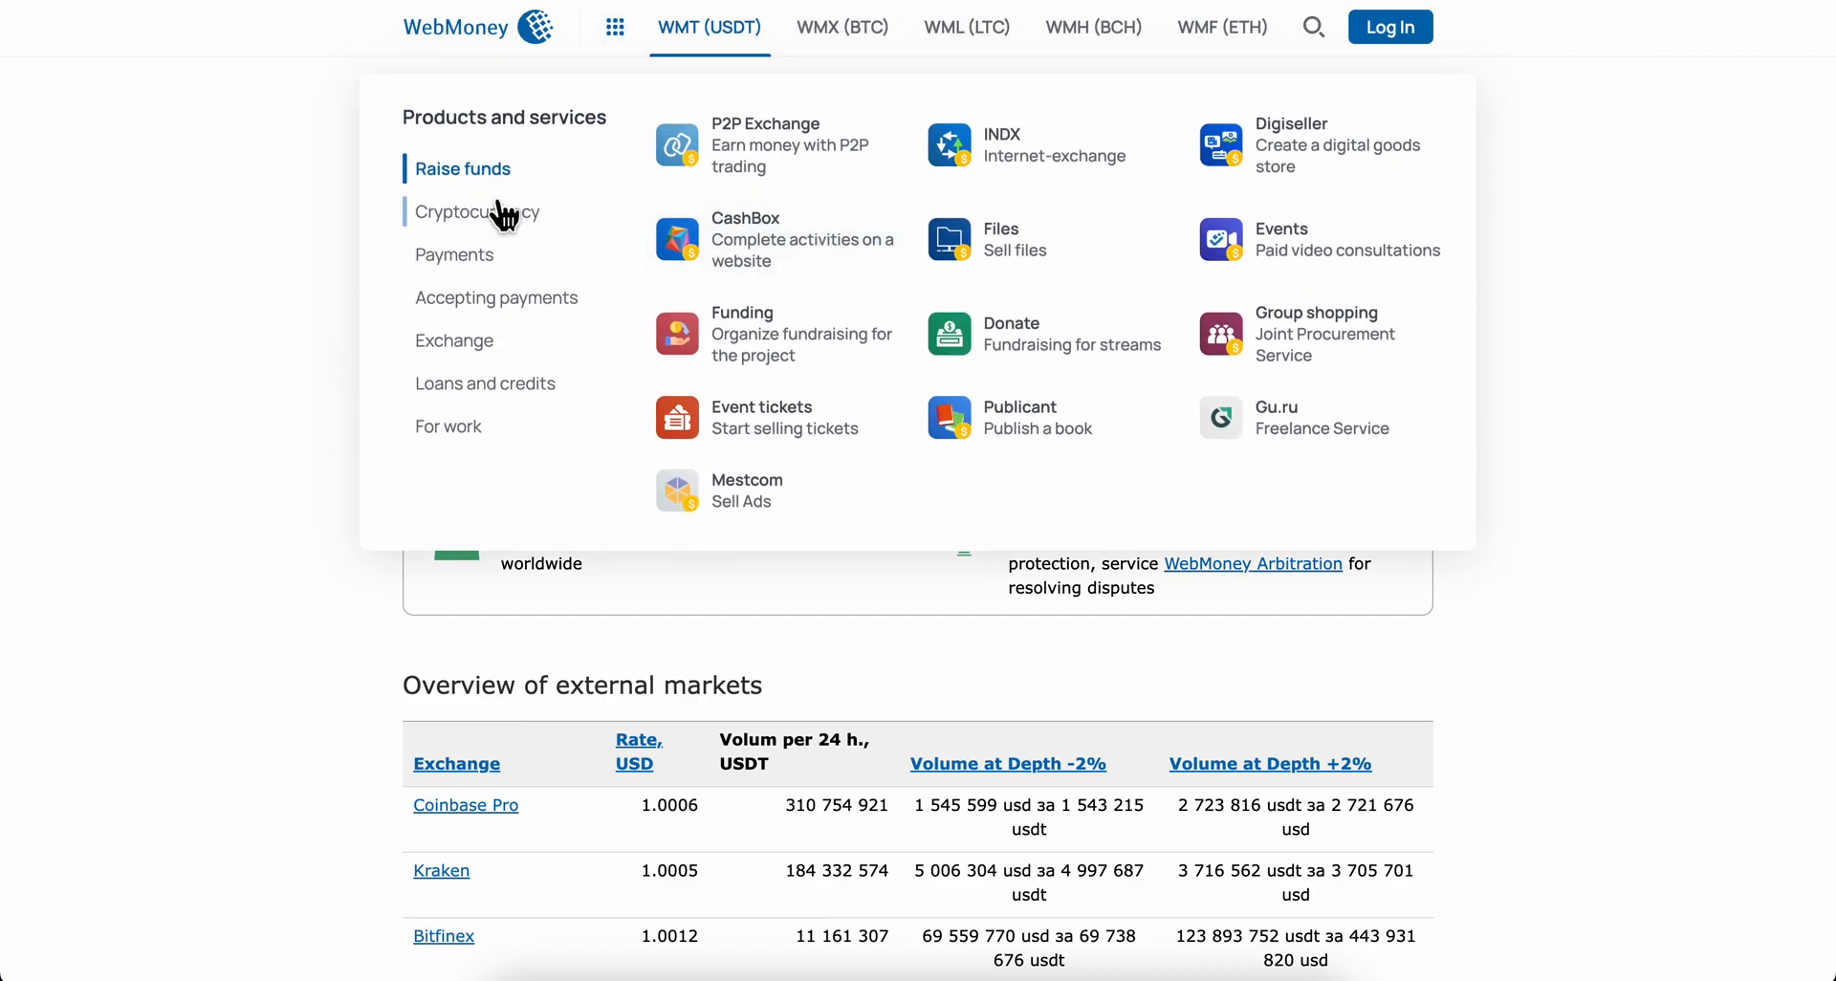
{"action": "left_click", "coordinate": [842, 27]}
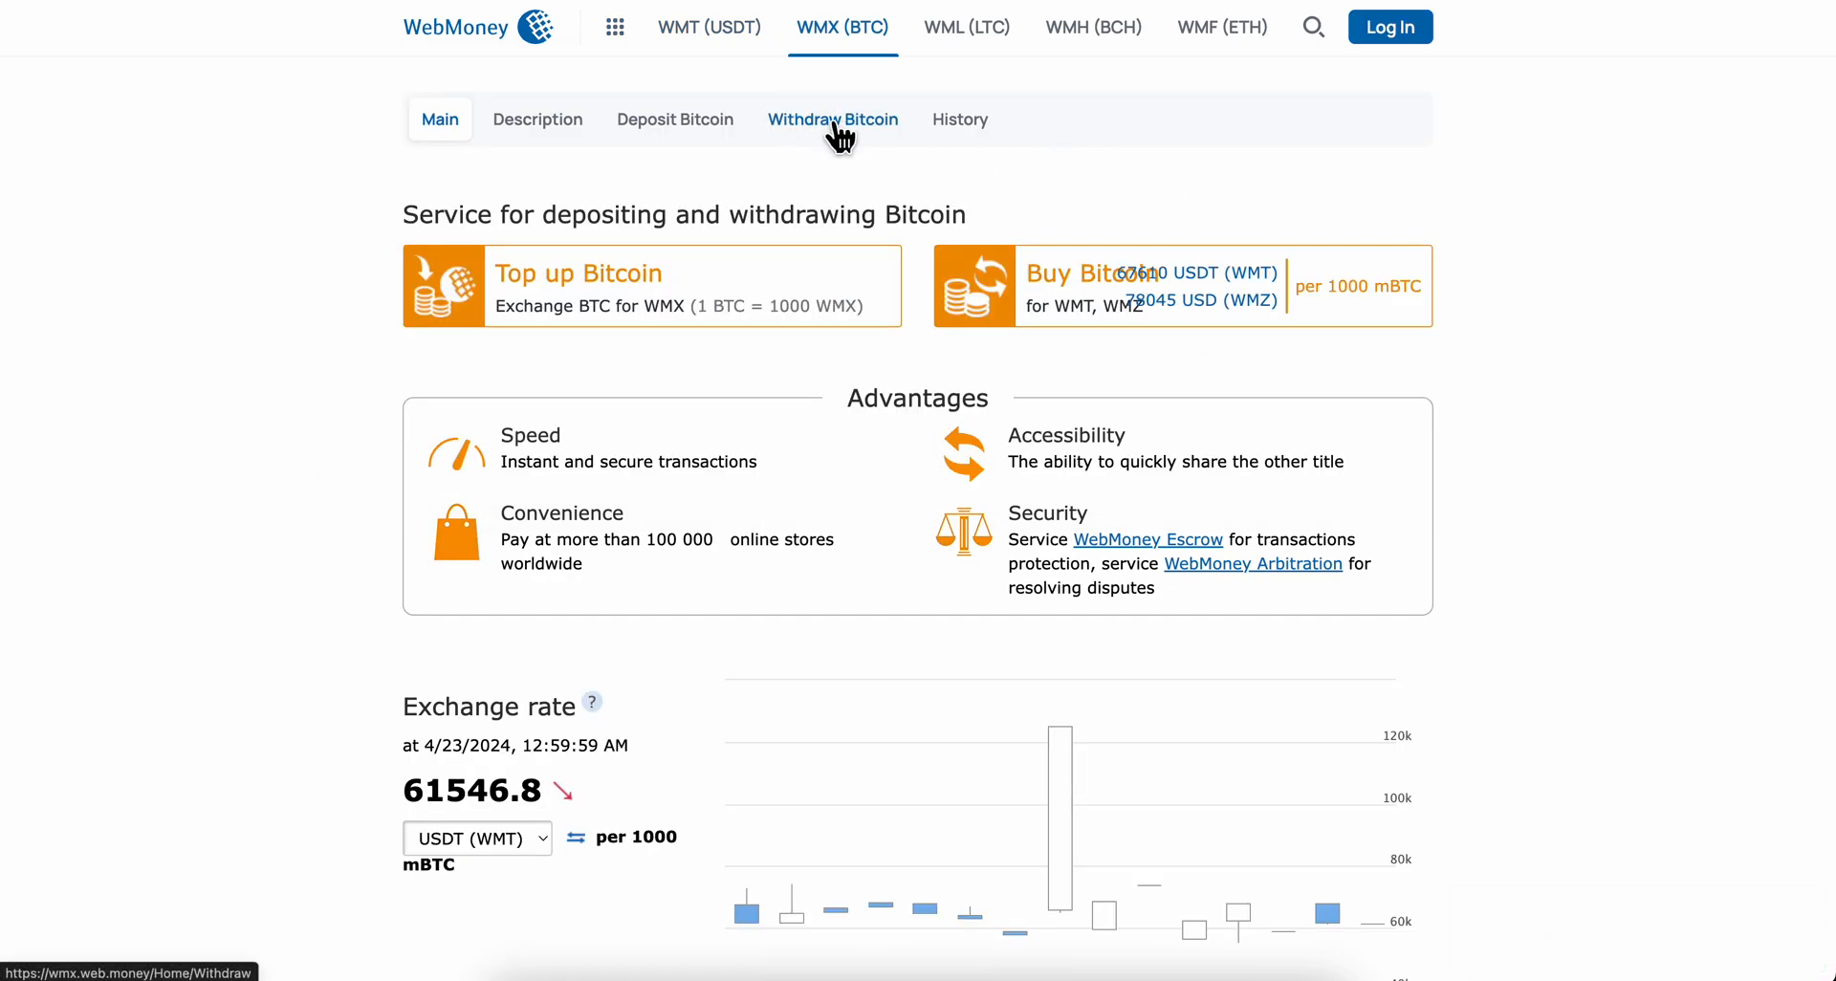
{"action": "mouse_move", "coordinate": [848, 143]}
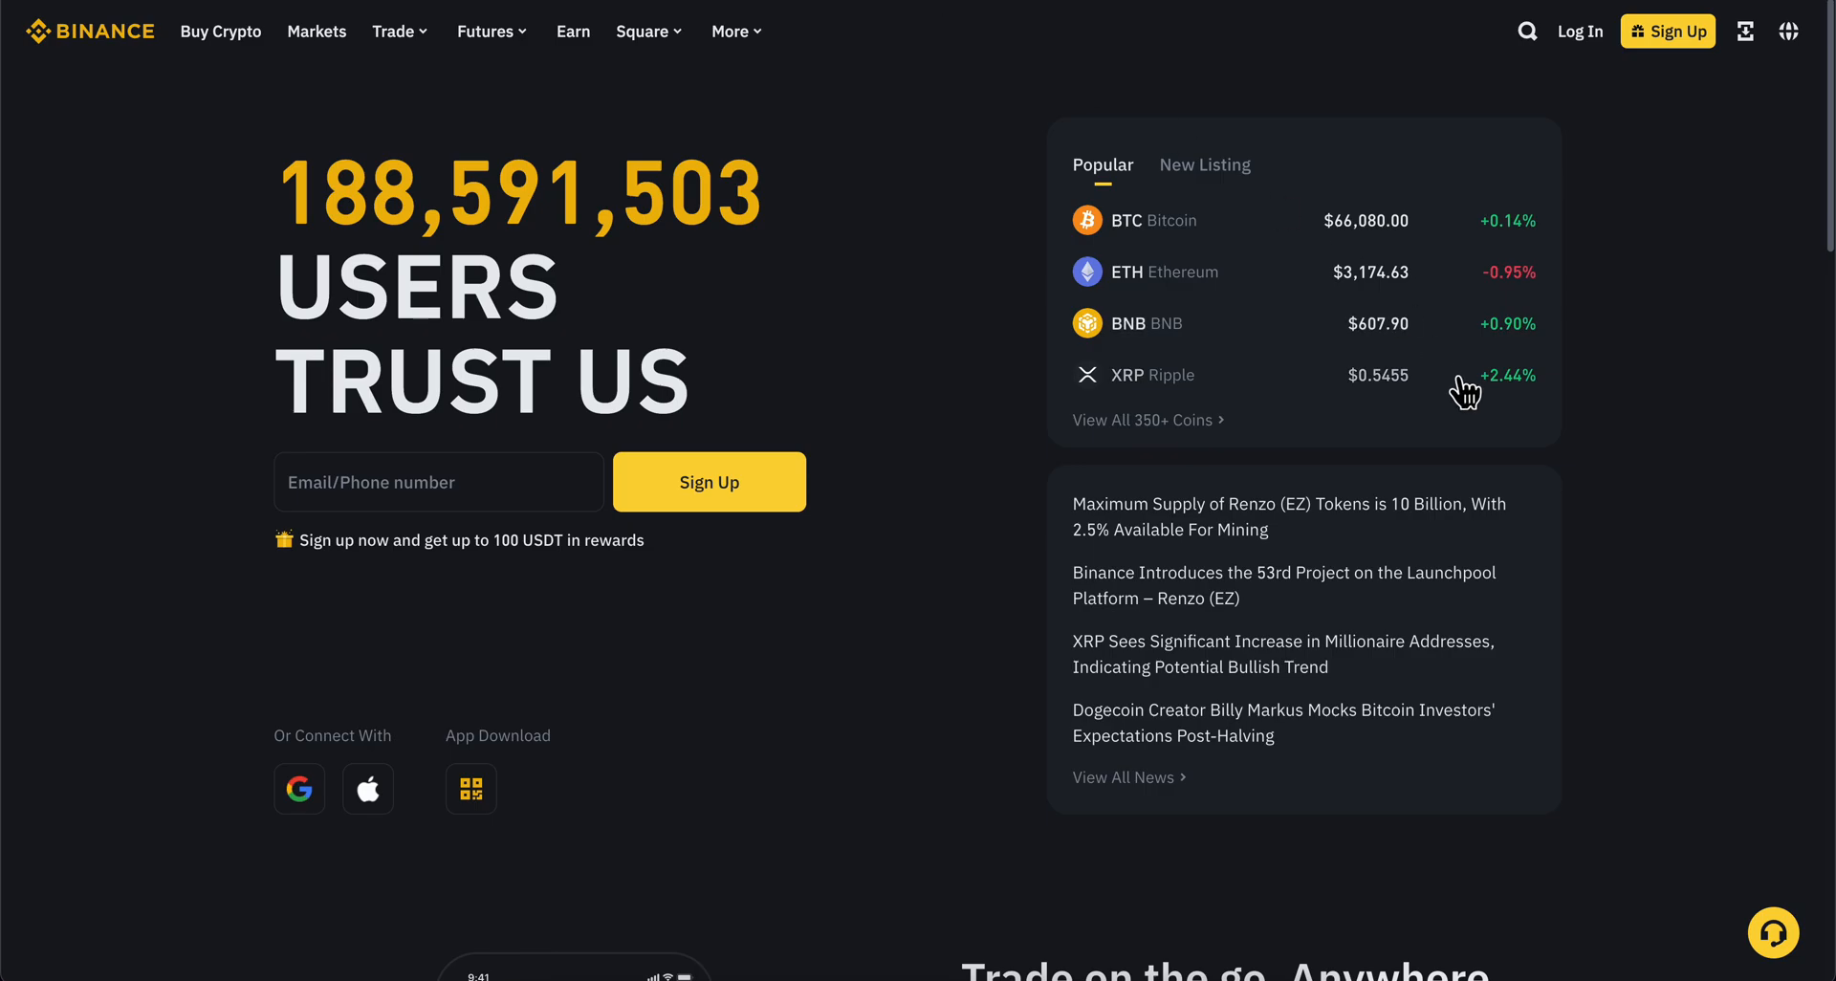
{"action": "mouse_move", "coordinate": [1007, 241]}
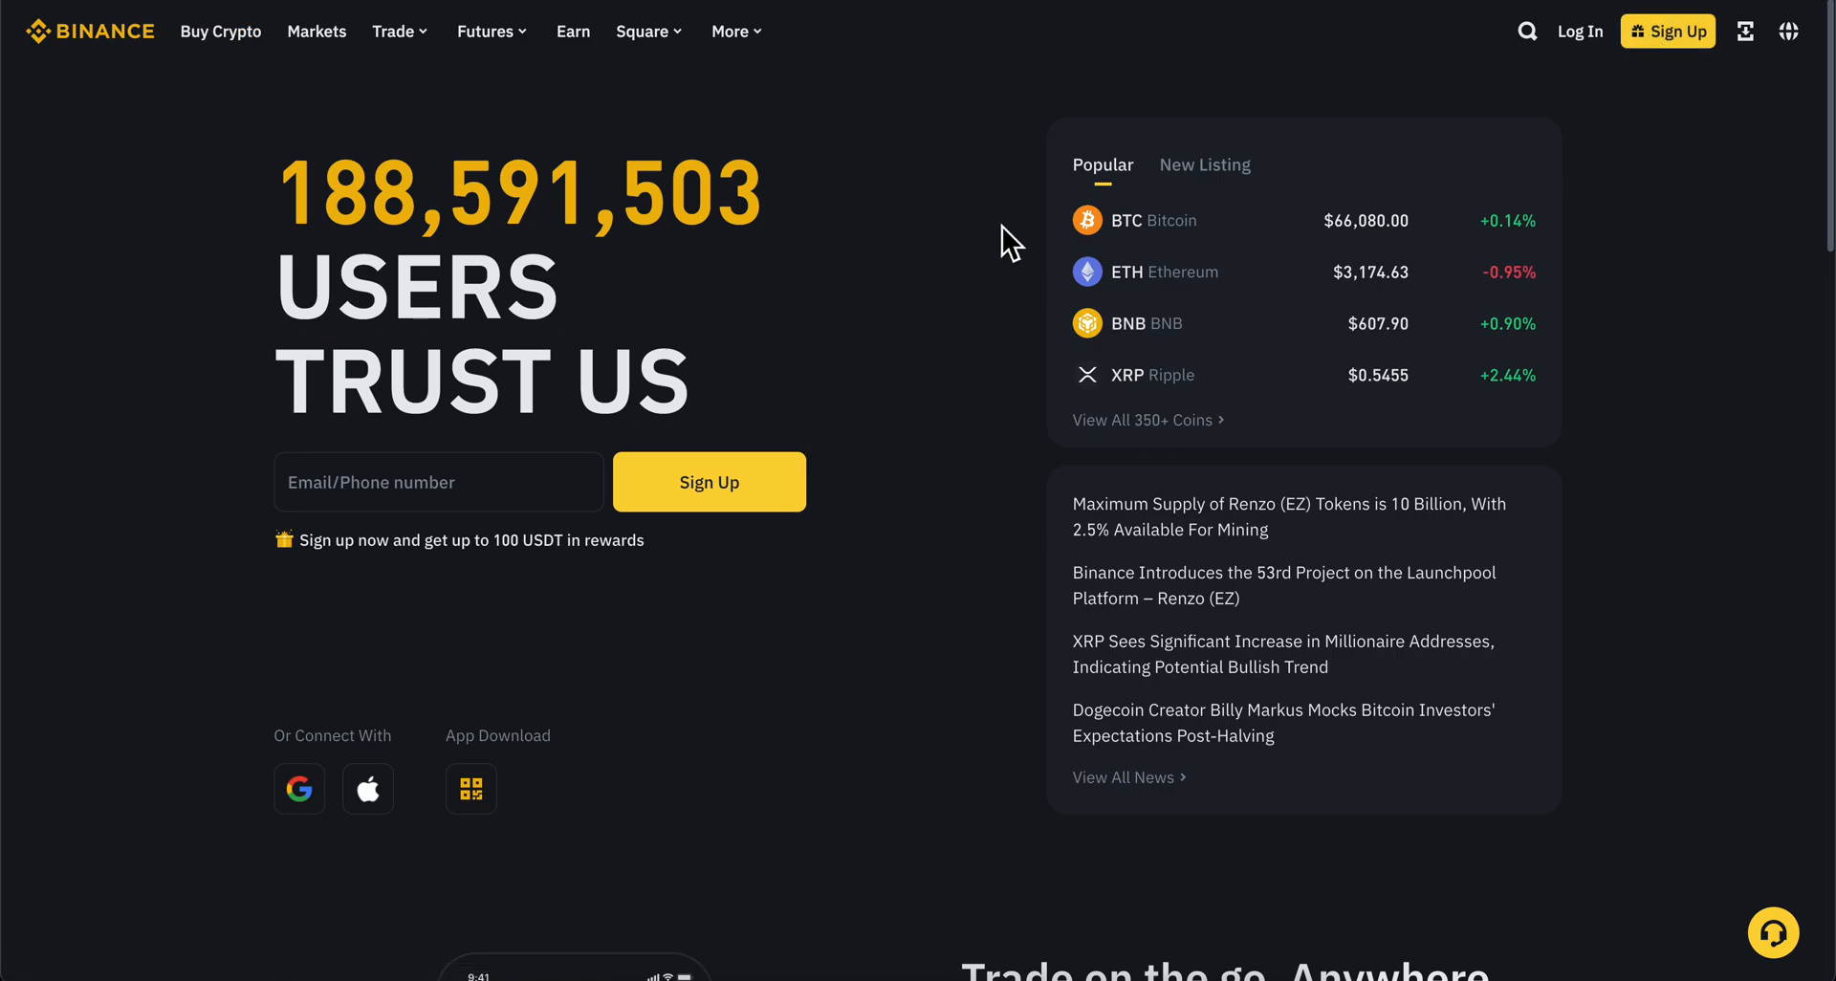
Step: Open Binance's Bitcoin (BTC) price page from the Popular list
{"action": "left_click", "coordinate": [1125, 221]}
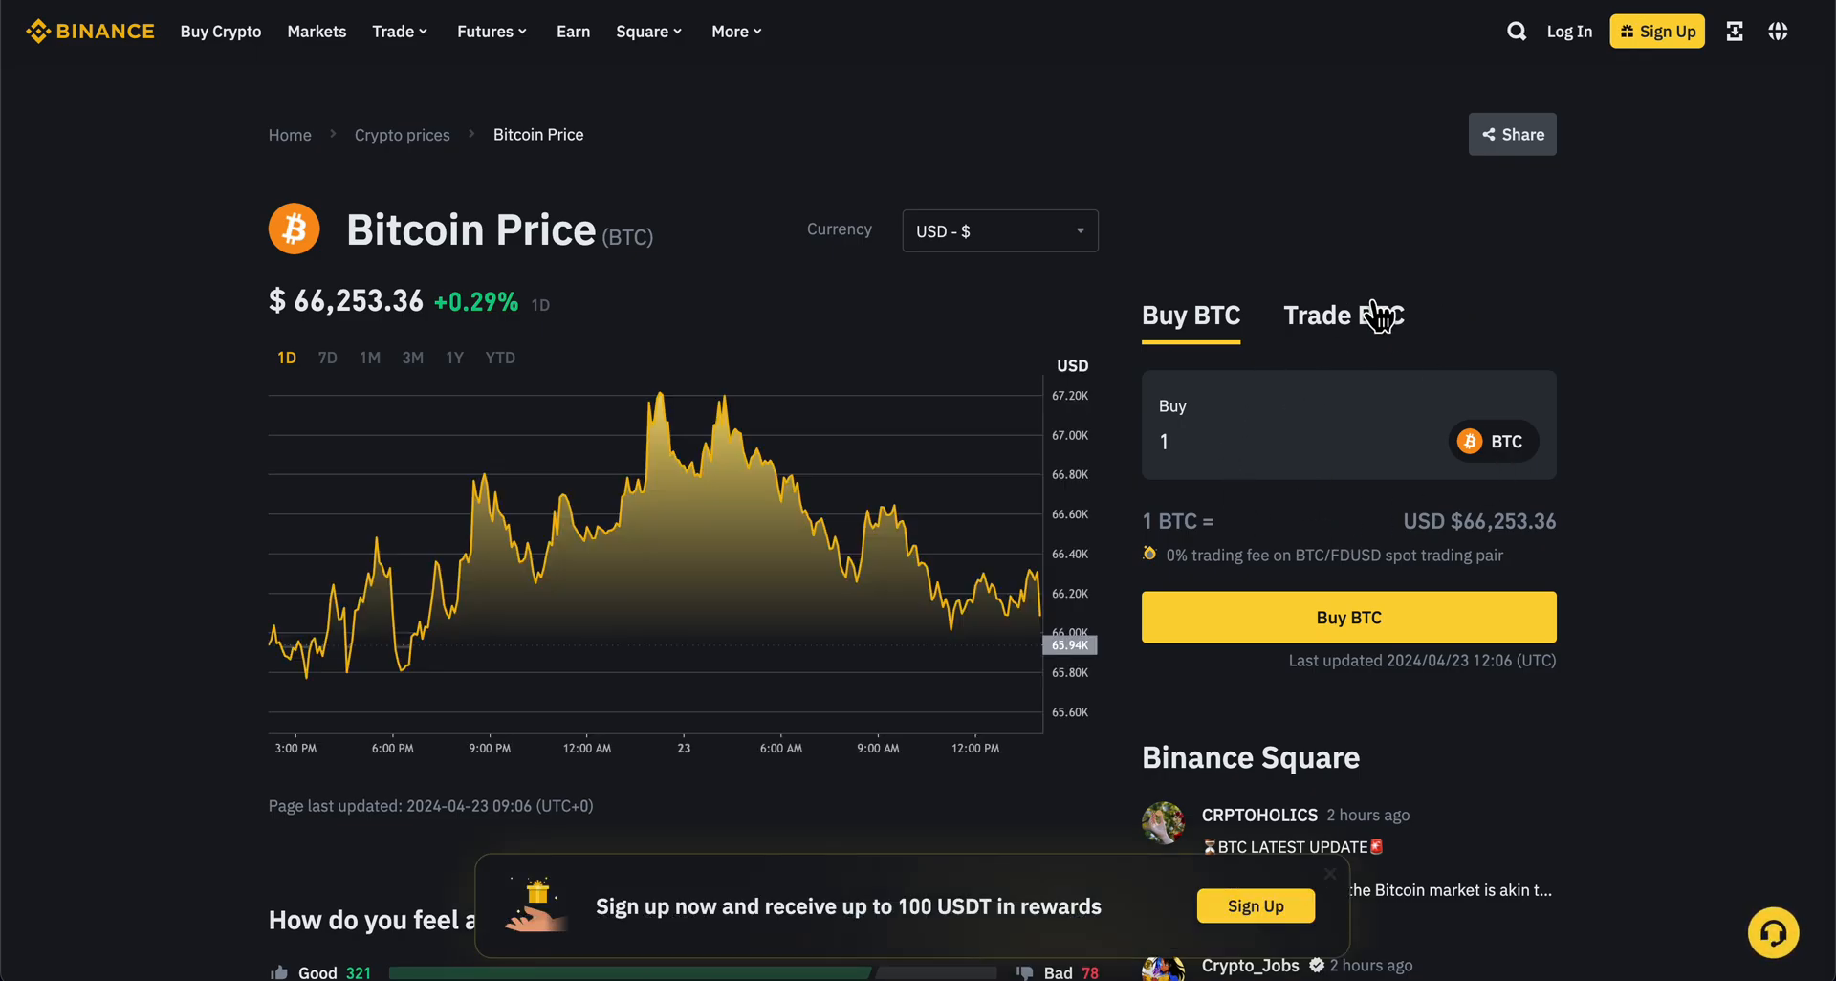
{"action": "mouse_move", "coordinate": [1177, 465]}
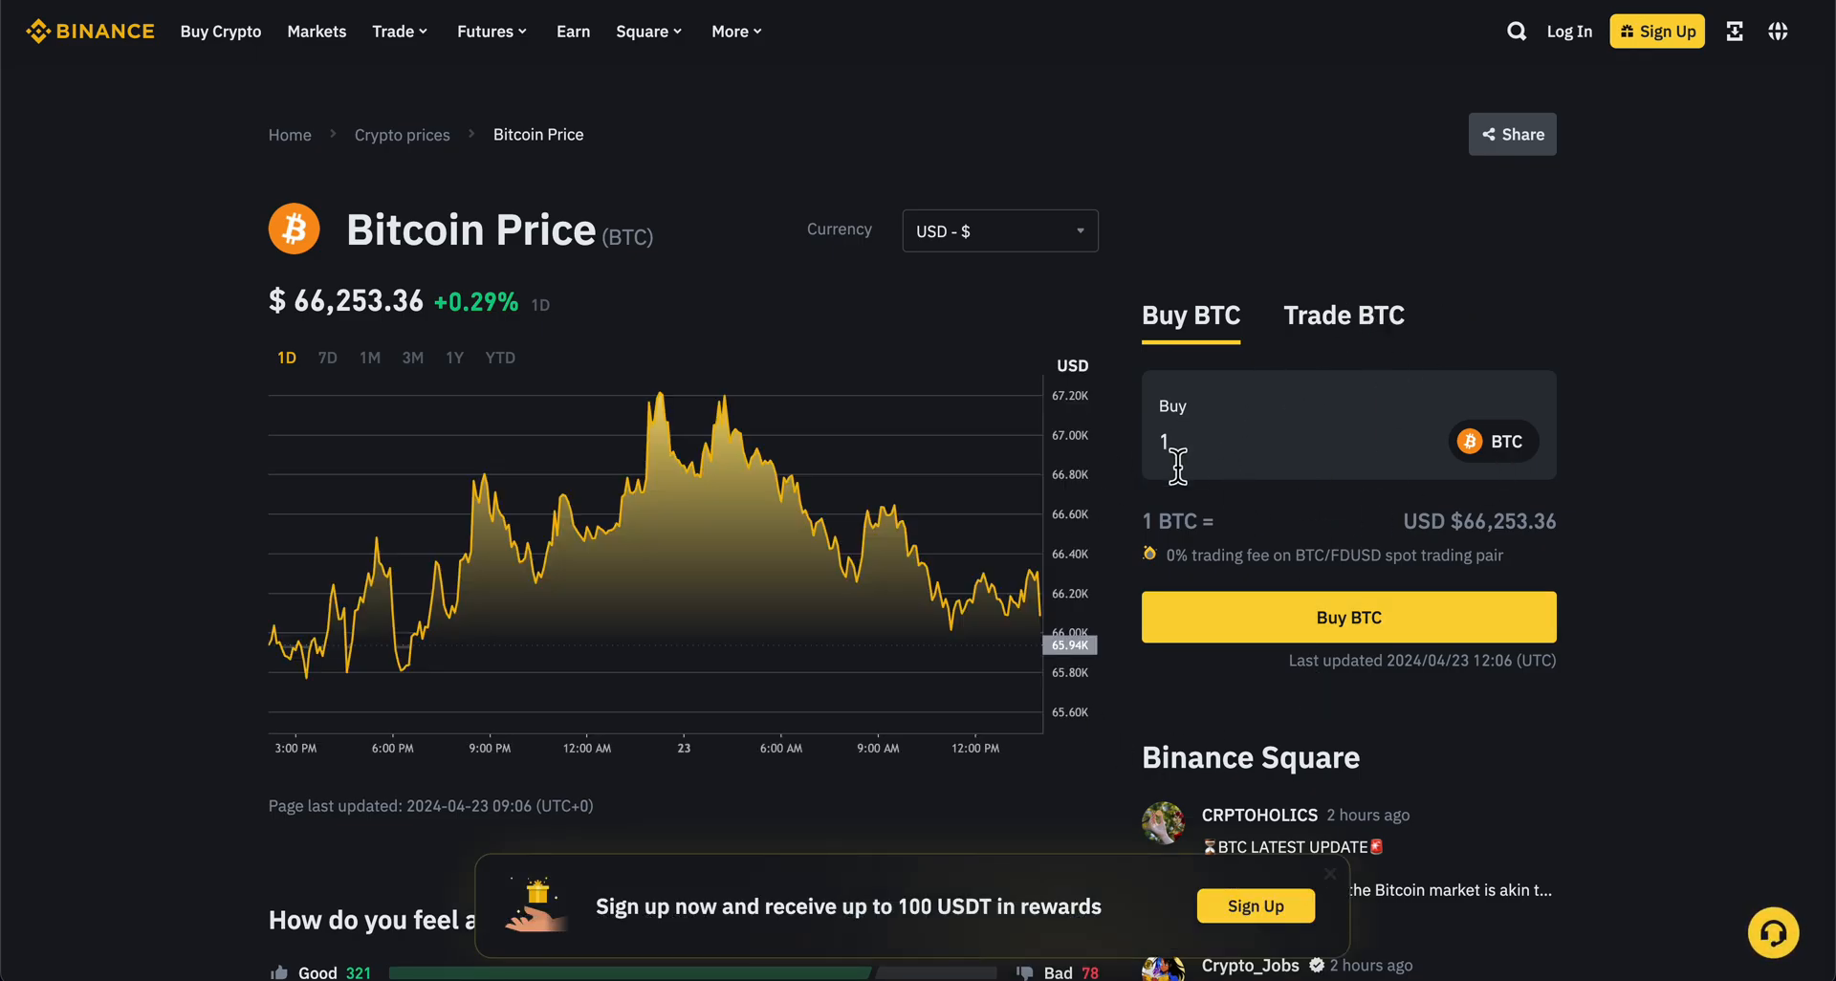